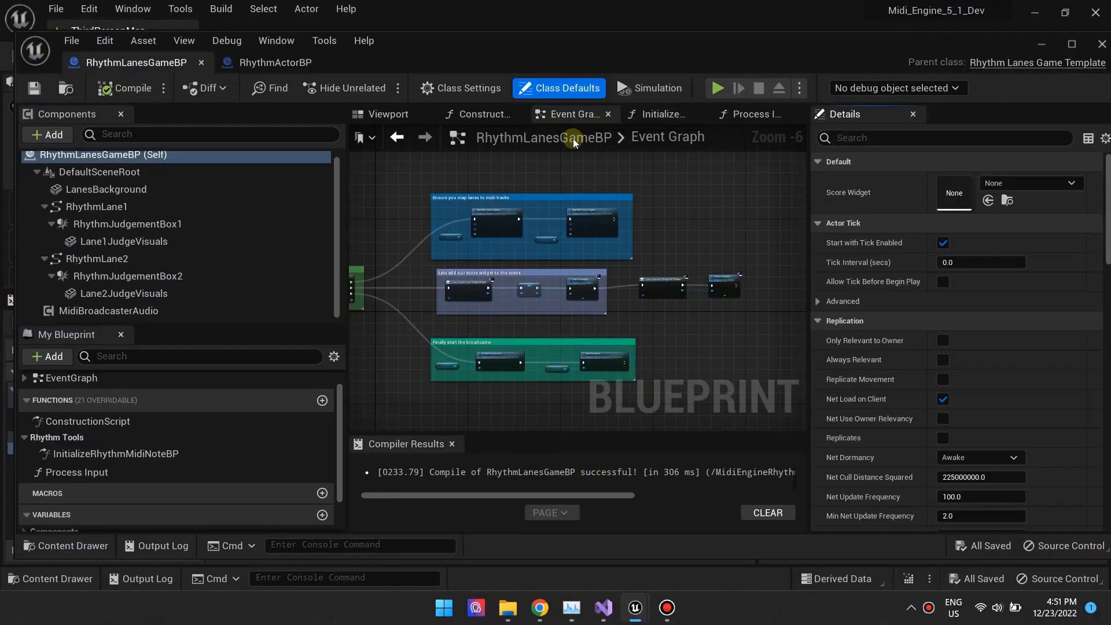
Choose RhythmActorBP as the Rhythm Midi Note Class under Rhythm Tools in Class Defaults
{"action": "scroll", "scroll_direction": "down", "scroll_amount": 3}
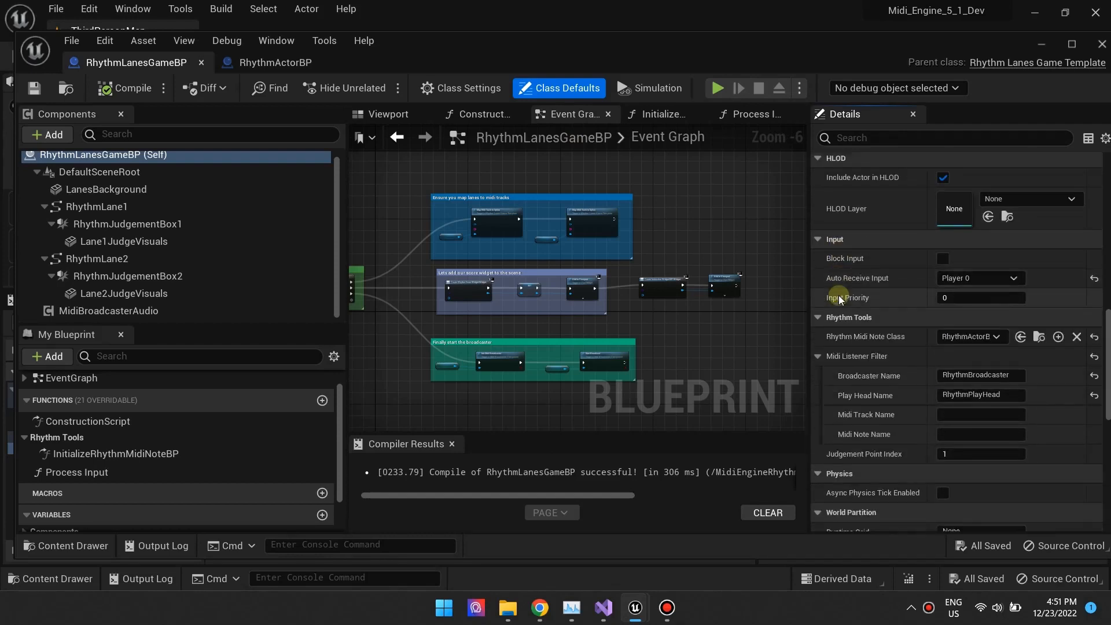
{"action": "scroll", "scroll_direction": "down", "scroll_amount": 3}
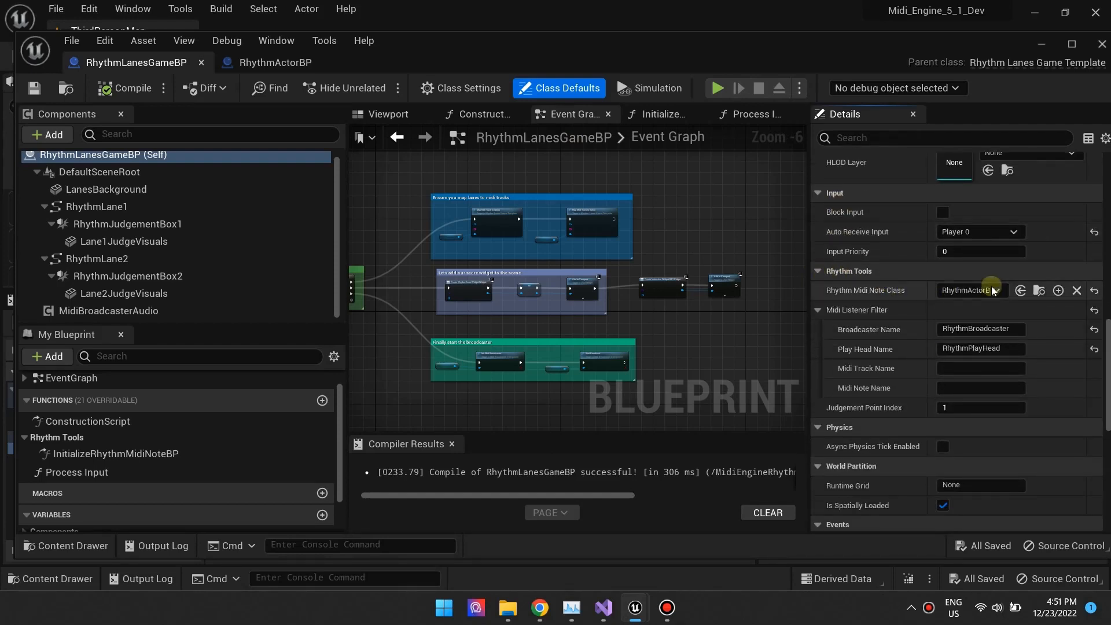
{"action": "left_click", "coordinate": [969, 289]}
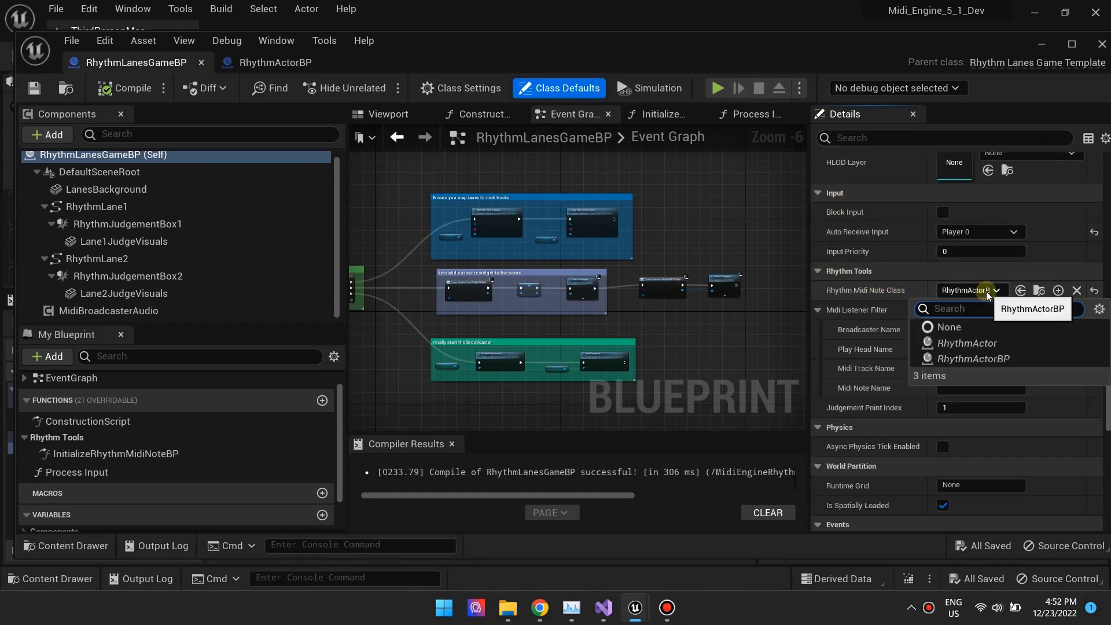
{"action": "mouse_move", "coordinate": [971, 359]}
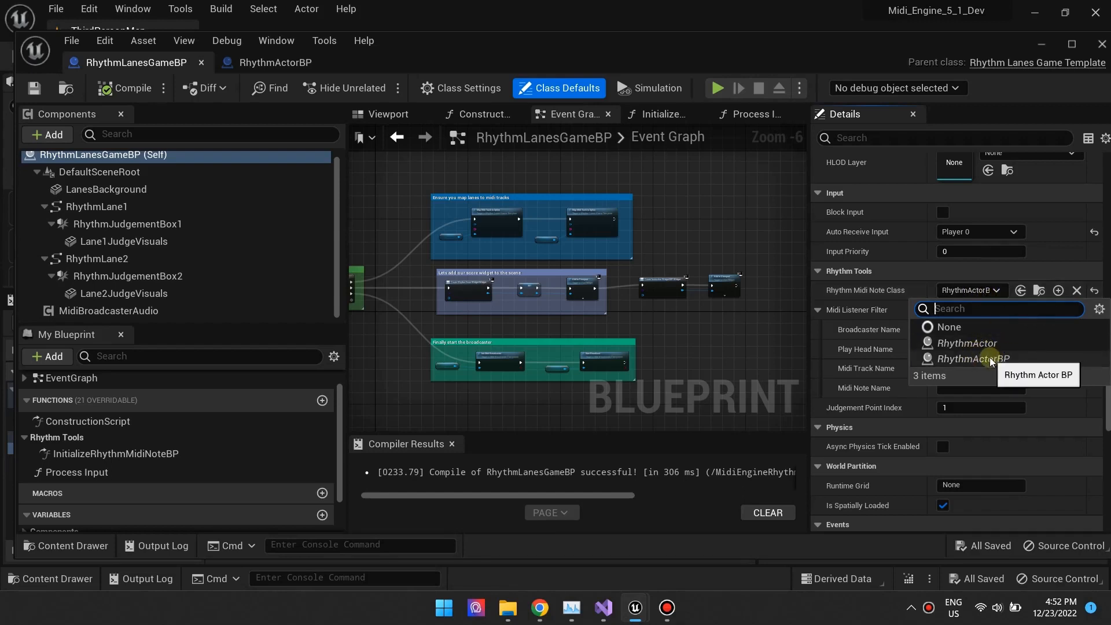
{"action": "left_click", "coordinate": [970, 357]}
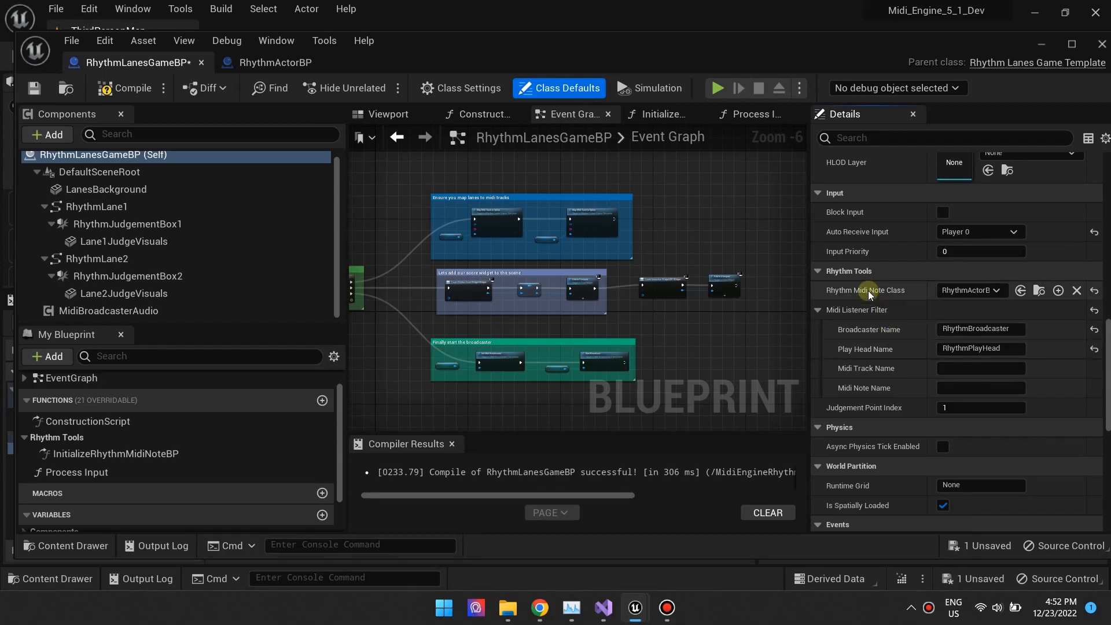
{"action": "left_click", "coordinate": [273, 62]}
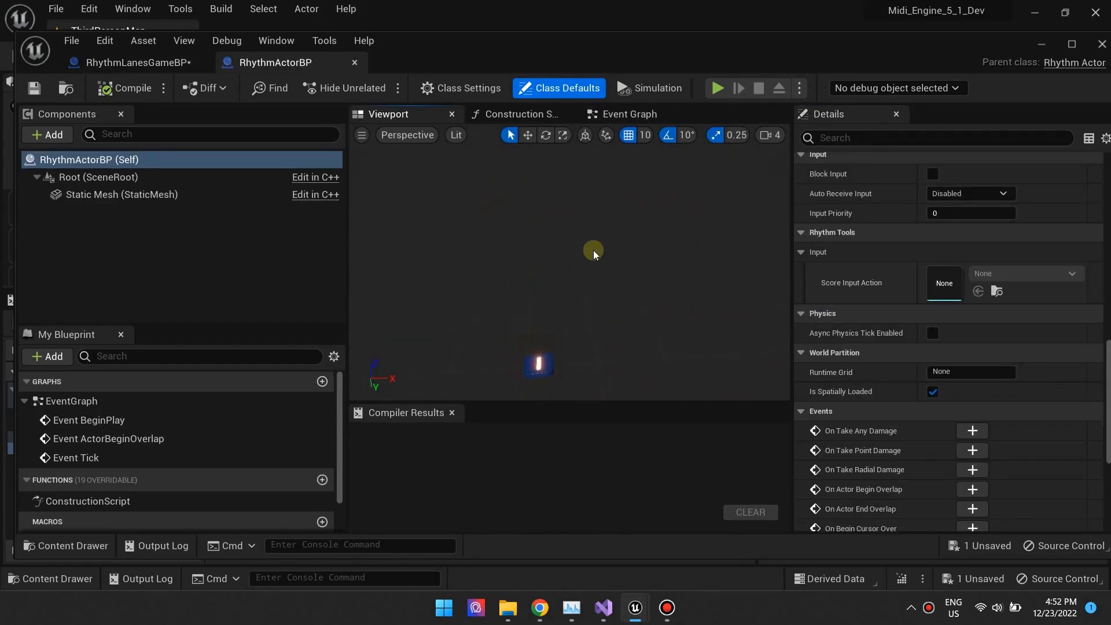
{"action": "mouse_move", "coordinate": [1074, 63]}
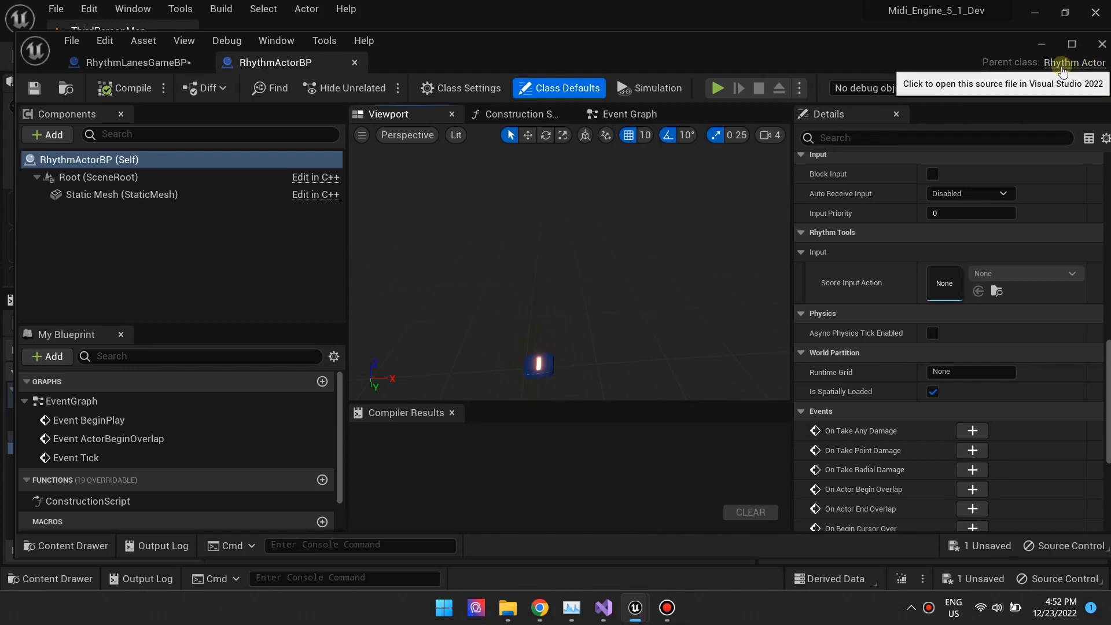
Return from RhythmActorBP to the RhythmLanesGameBP event graph
{"action": "left_click", "coordinate": [134, 63]}
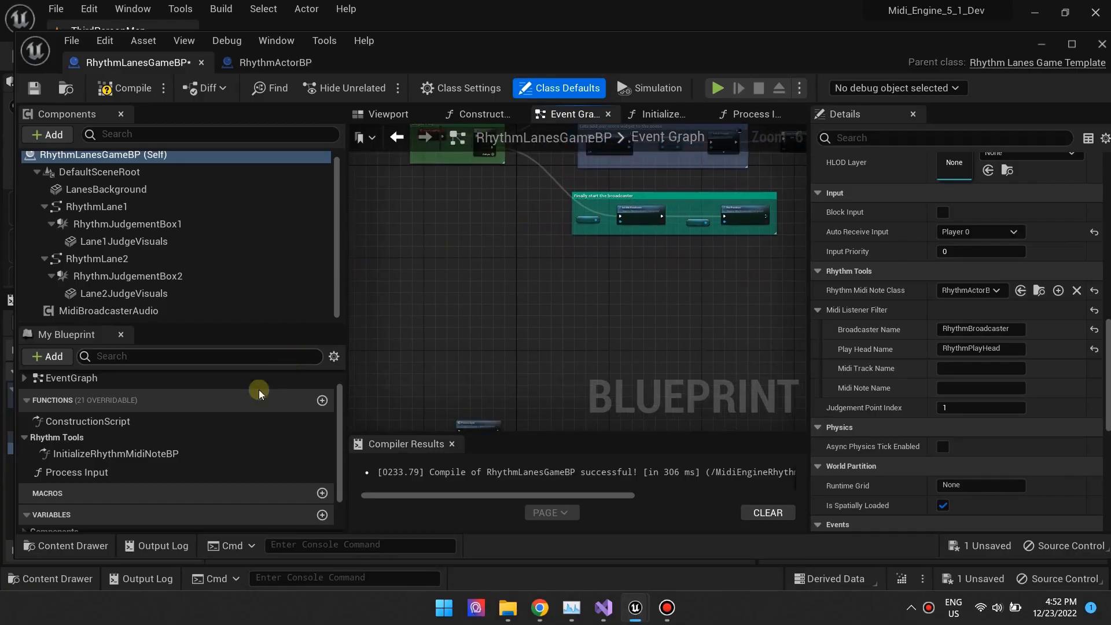
Review the InitializeRhythmMidiNoteBP graph and its Assign Lane 1 Controls pitch-to-lane logic
{"action": "left_click", "coordinate": [57, 437]}
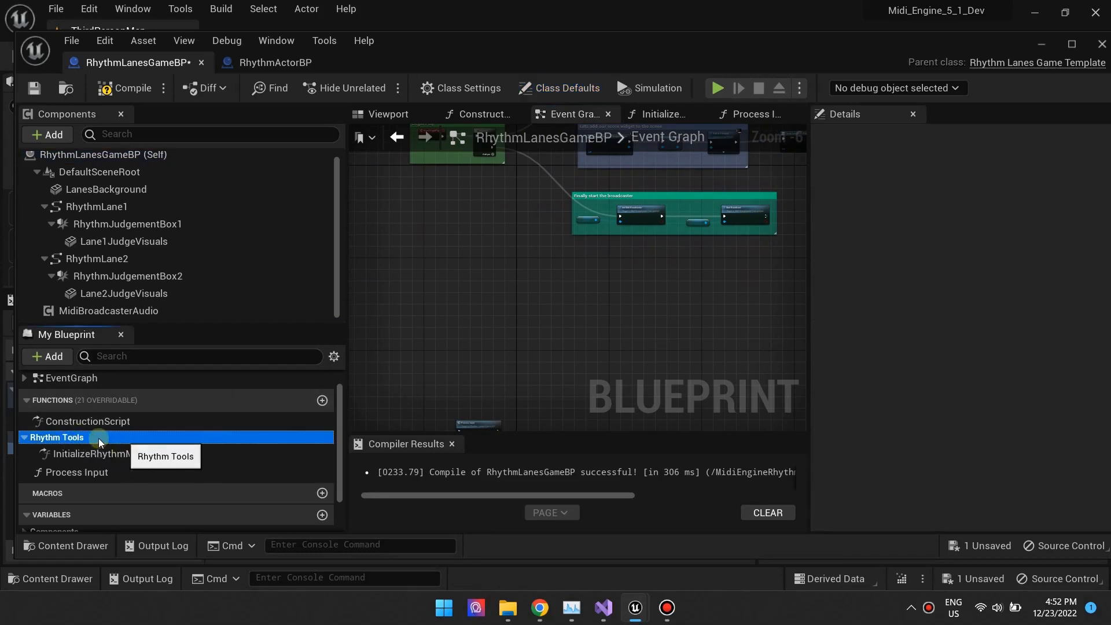
{"action": "left_click", "coordinate": [280, 399]}
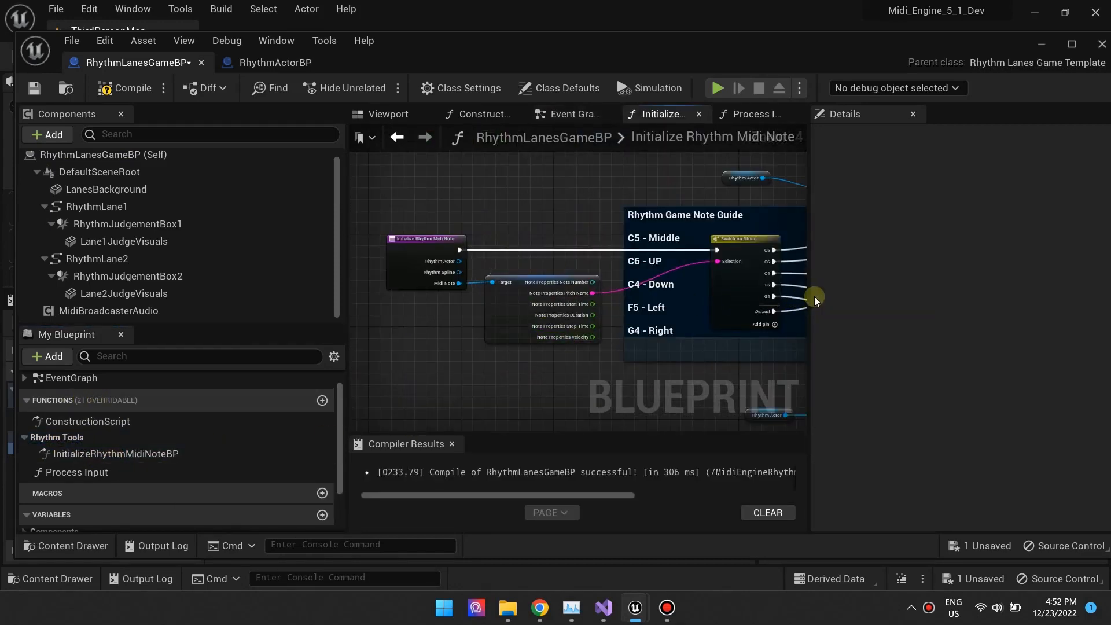
{"action": "scroll", "scroll_direction": "down", "scroll_amount": 3}
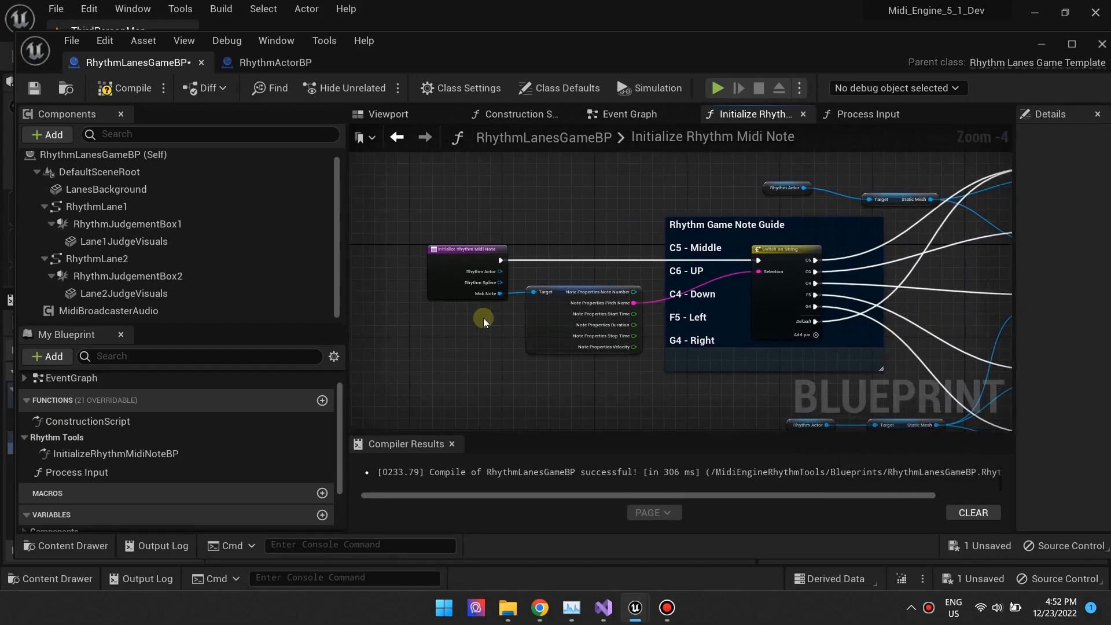
{"action": "scroll", "scroll_direction": "up", "scroll_amount": 3}
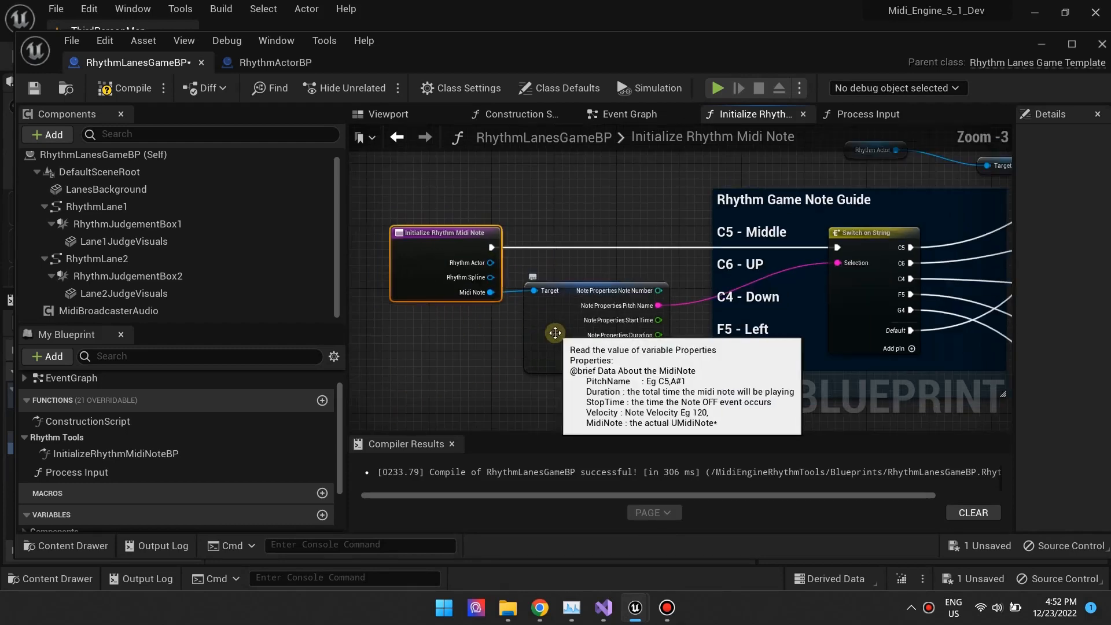
{"action": "scroll", "scroll_direction": "down", "scroll_amount": 3}
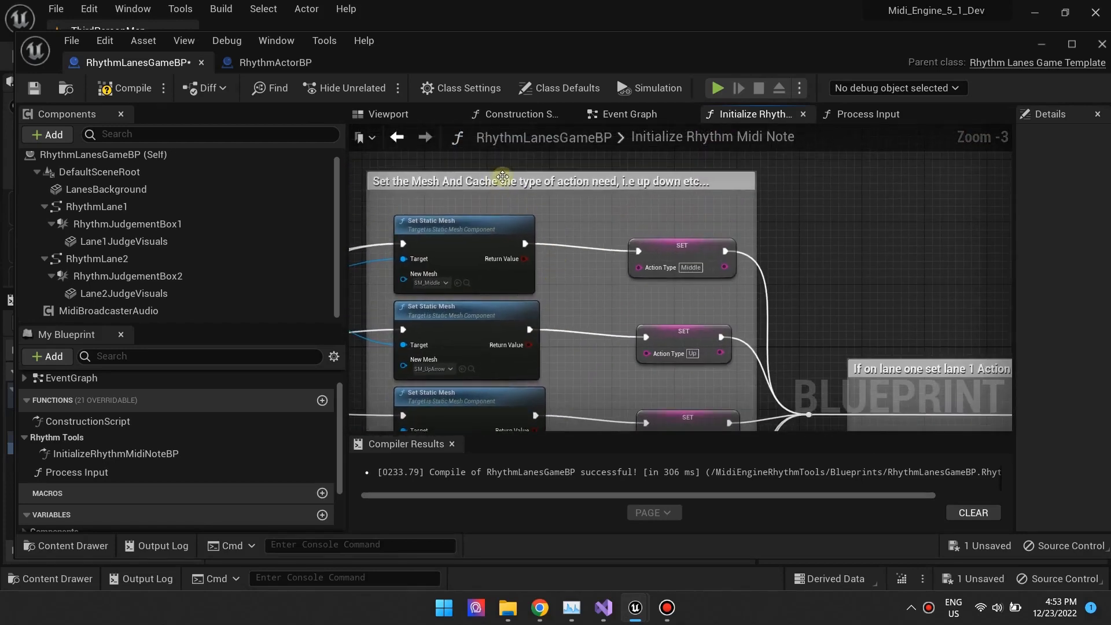
{"action": "scroll", "scroll_direction": "down", "scroll_amount": 3}
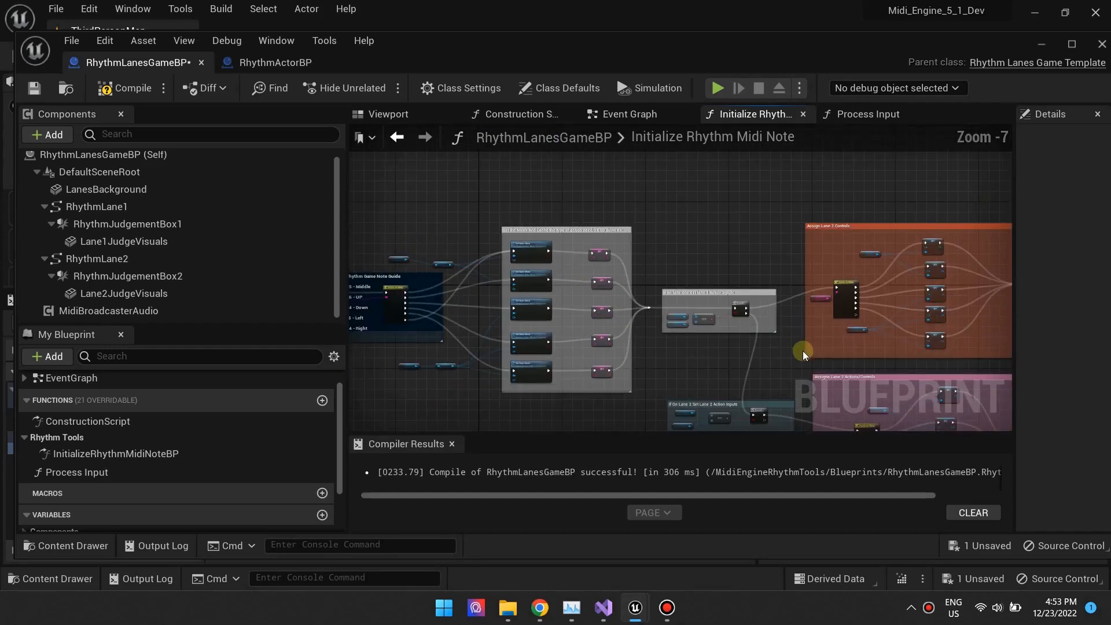
{"action": "scroll", "scroll_direction": "up", "scroll_amount": 3}
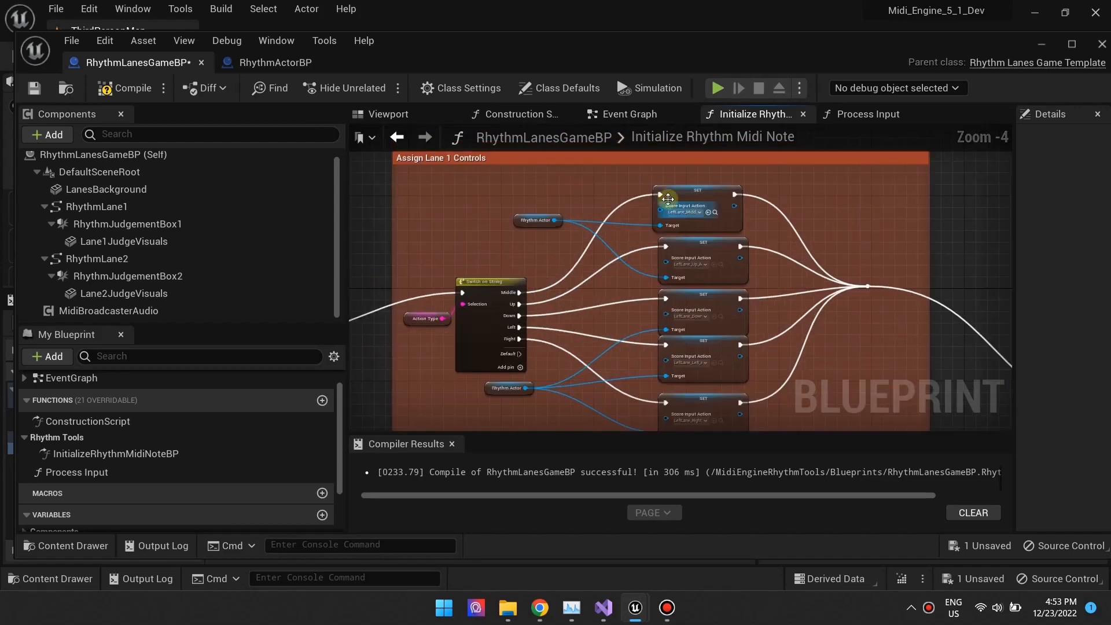
{"action": "left_click", "coordinate": [698, 212]}
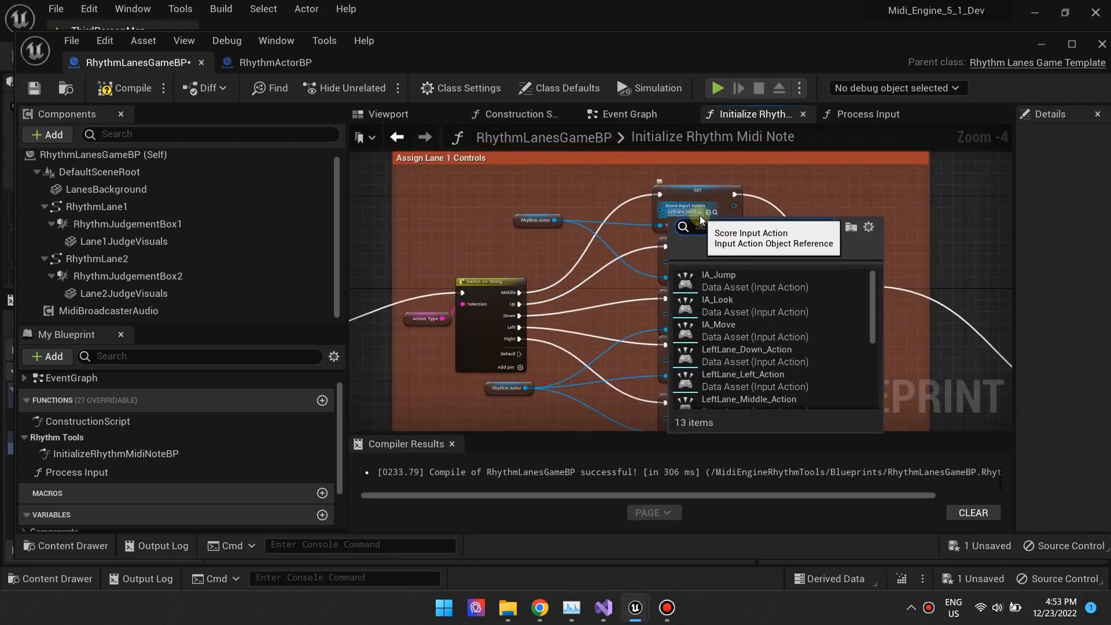
{"action": "left_click", "coordinate": [698, 212]}
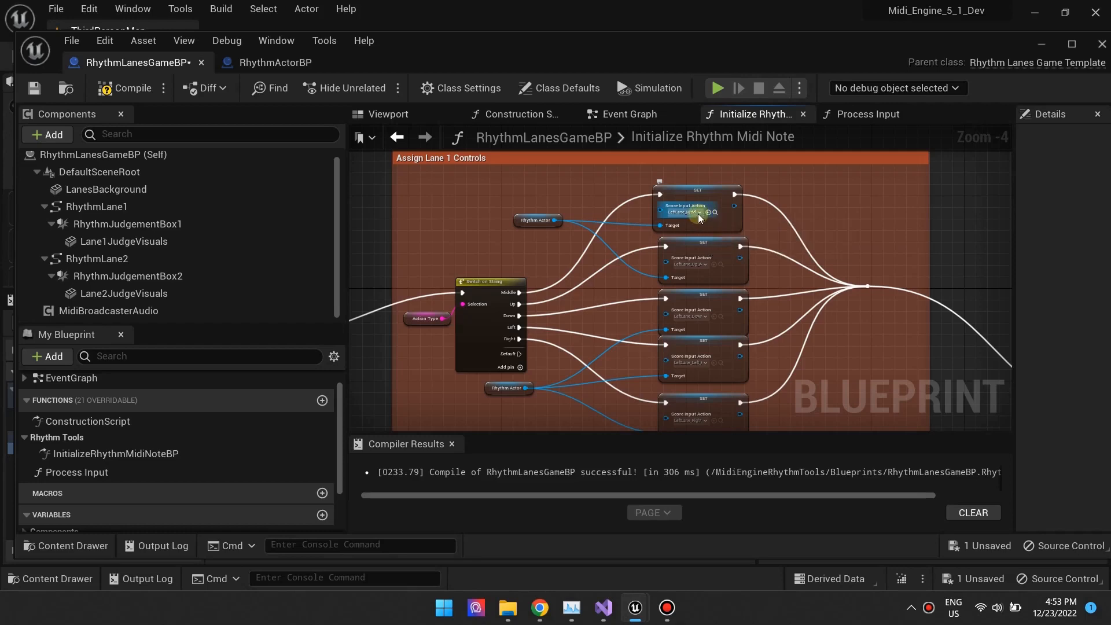
{"action": "scroll", "scroll_direction": "down", "scroll_amount": 3}
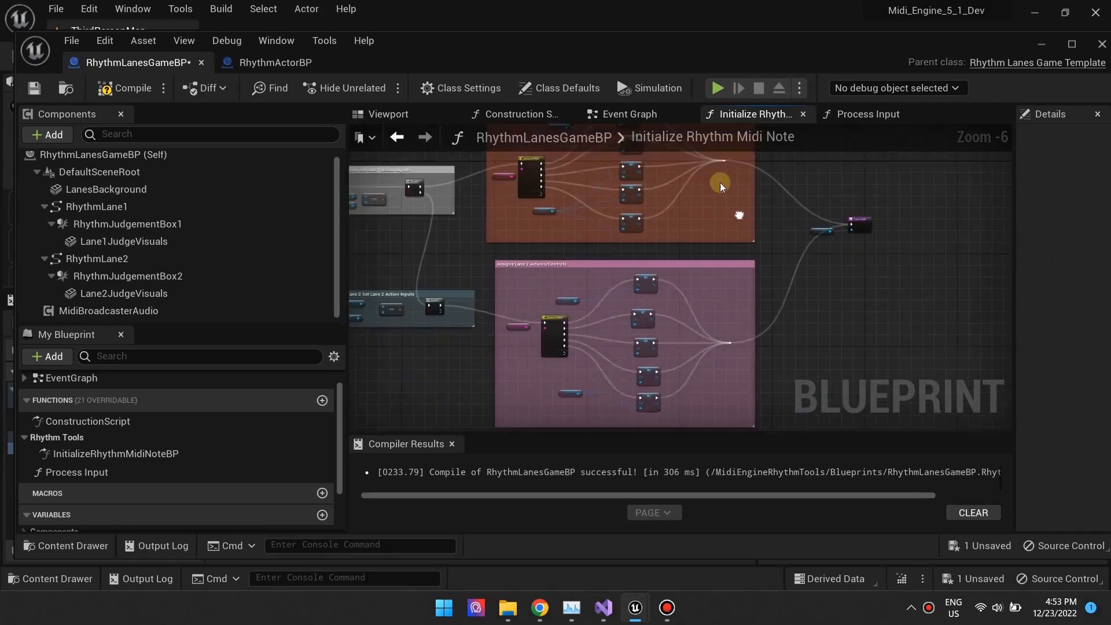
{"action": "scroll", "scroll_direction": "up", "scroll_amount": 3}
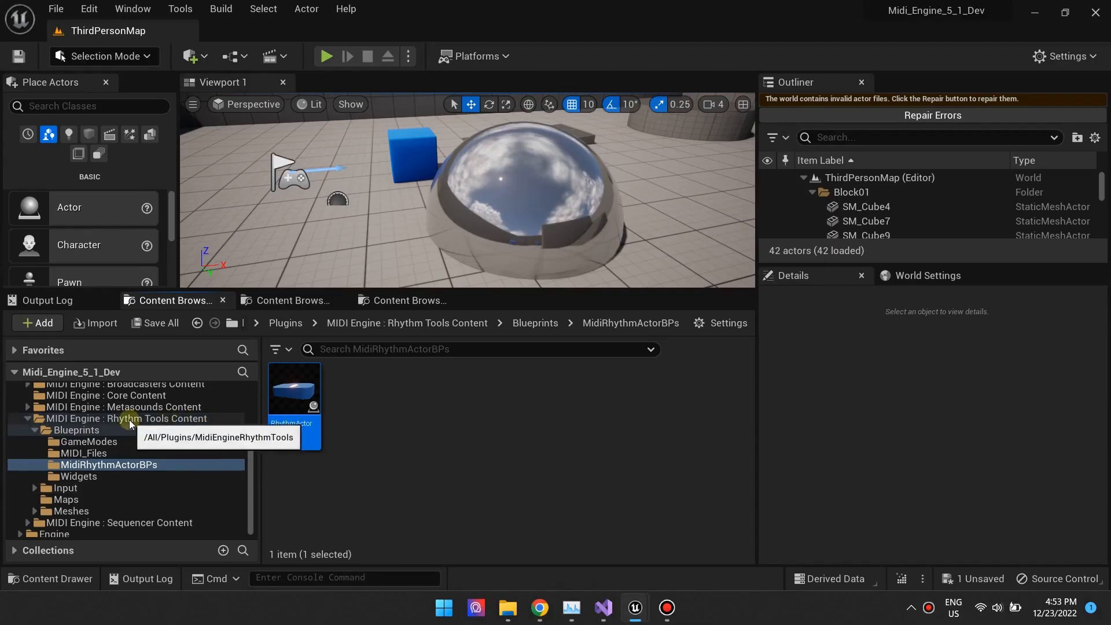
Browse into the Input folder of MIDI Engine : Rhythm Tools Content
{"action": "left_click", "coordinate": [124, 418]}
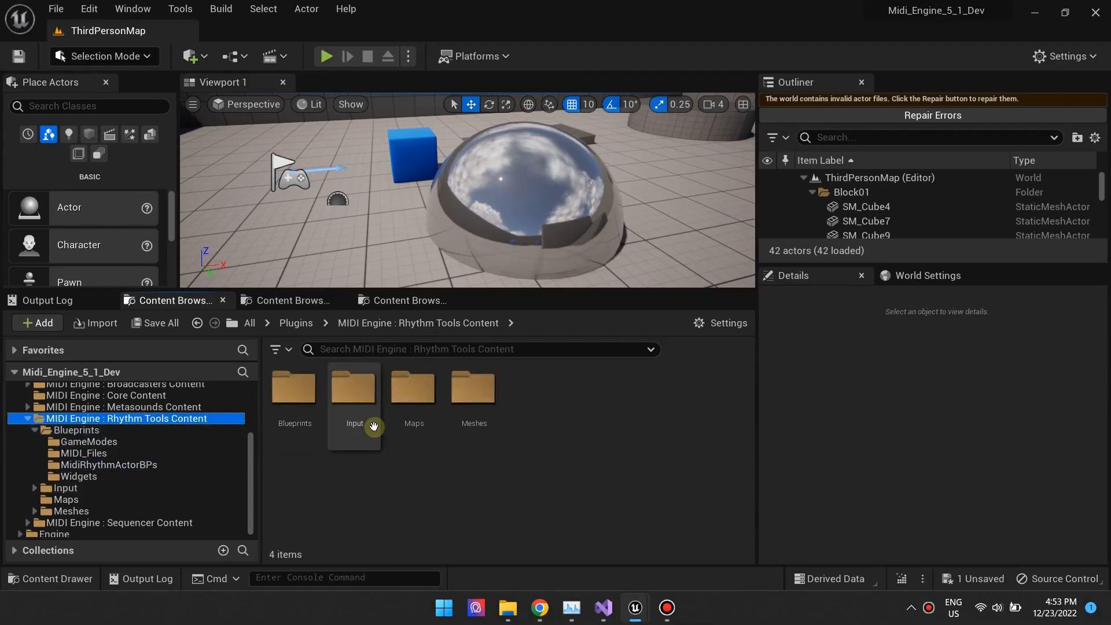
{"action": "double_click", "coordinate": [354, 389]}
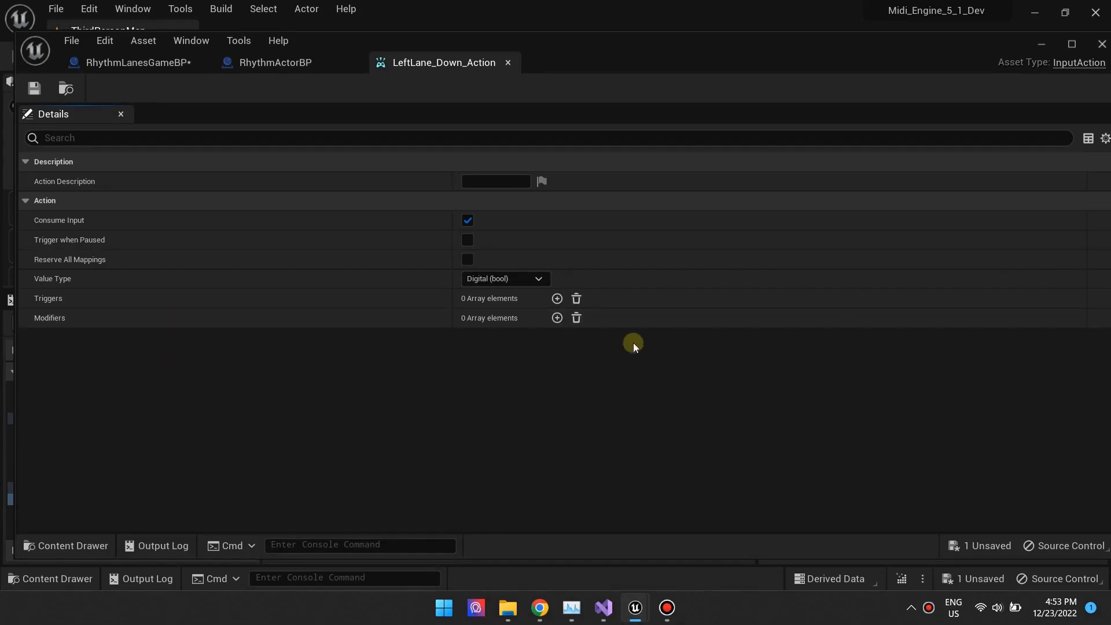
{"action": "mouse_move", "coordinate": [516, 63]}
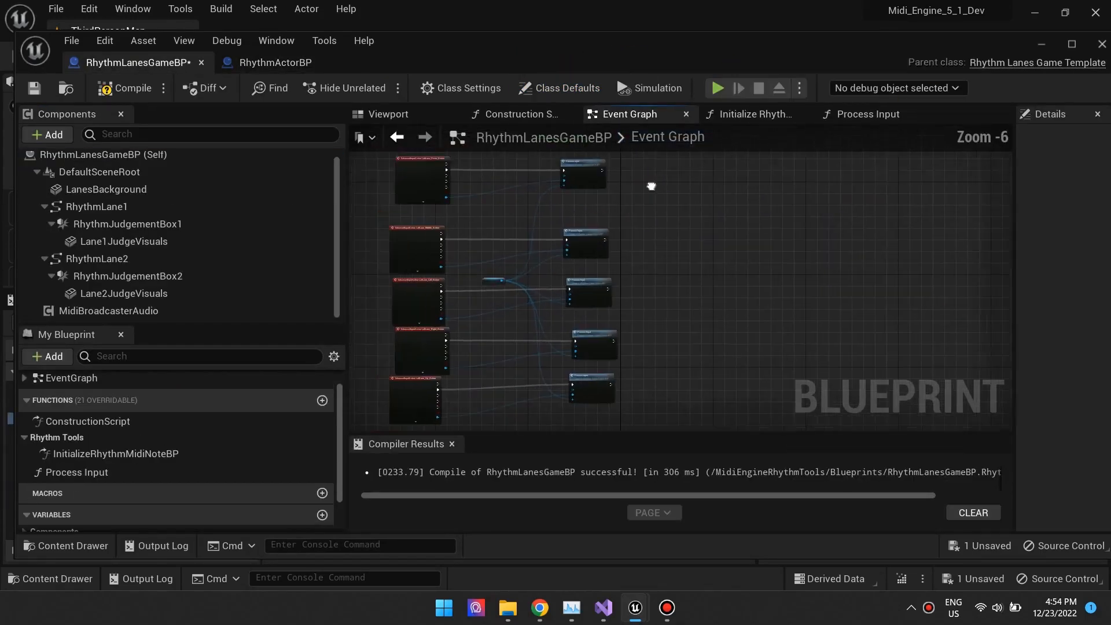
From the lane input action events, go into the Process Input function graph
{"action": "scroll", "scroll_direction": "up", "scroll_amount": 3}
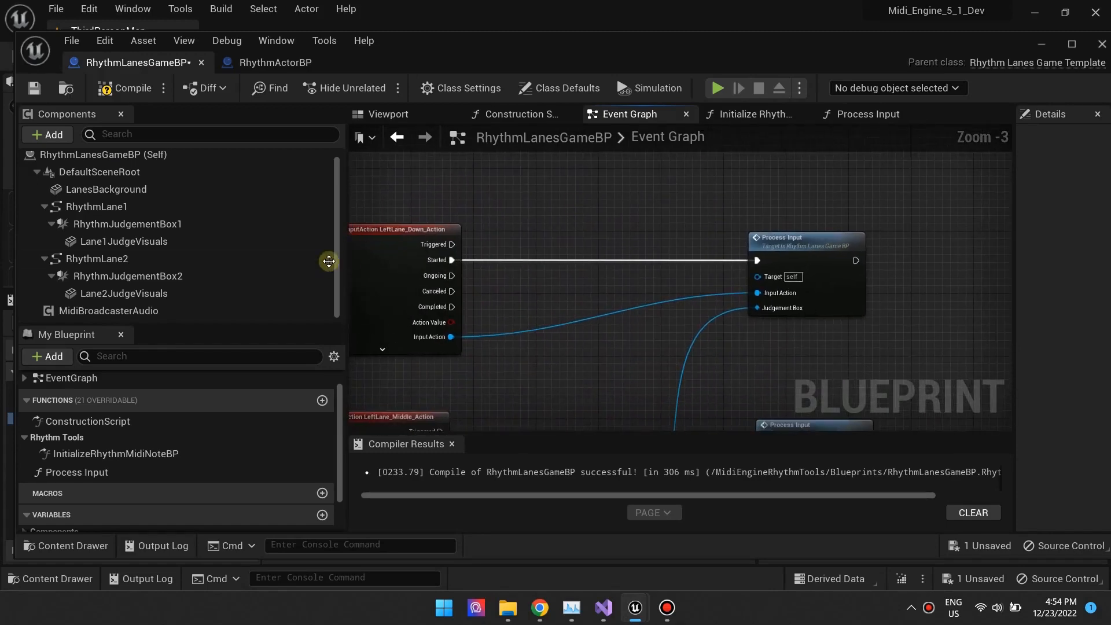
{"action": "left_click", "coordinate": [866, 115]}
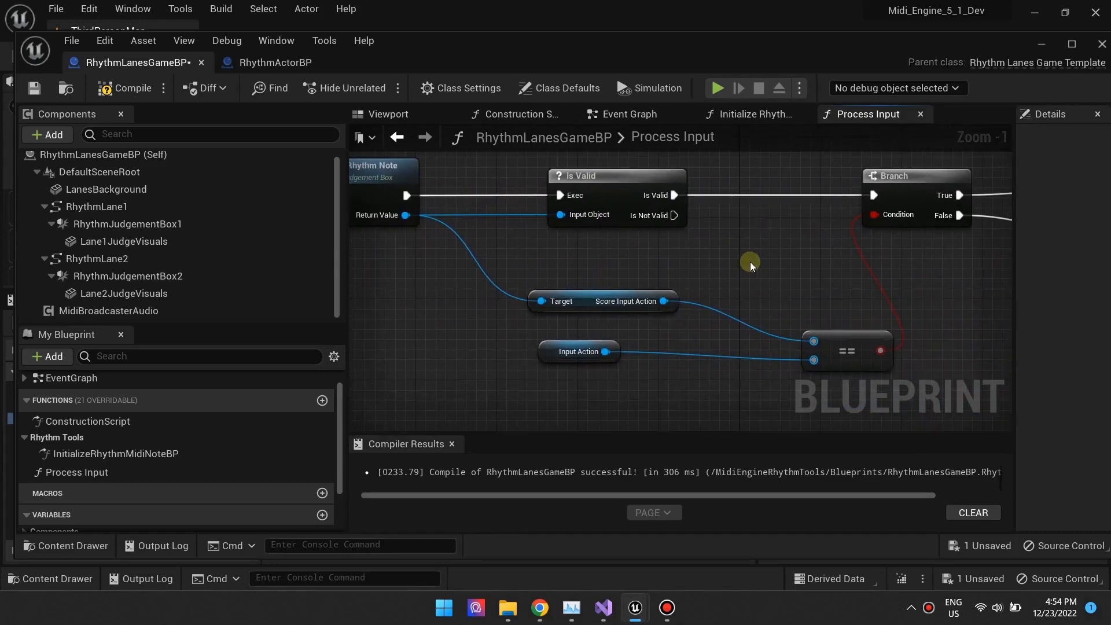
{"action": "scroll", "scroll_direction": "down", "scroll_amount": 3}
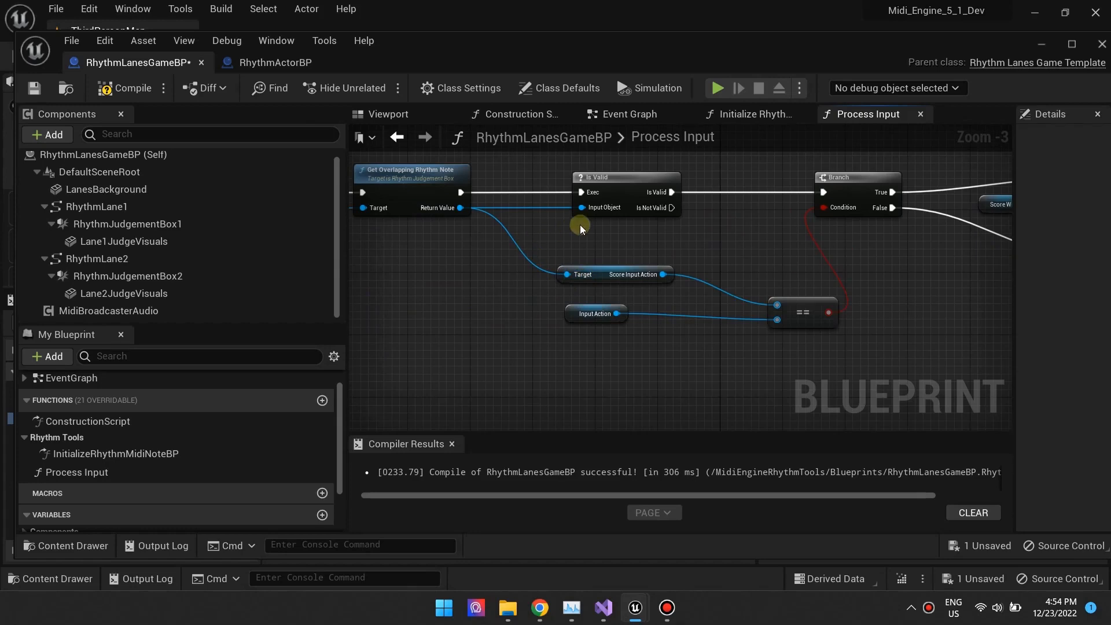
{"action": "scroll", "scroll_direction": "down", "scroll_amount": 3}
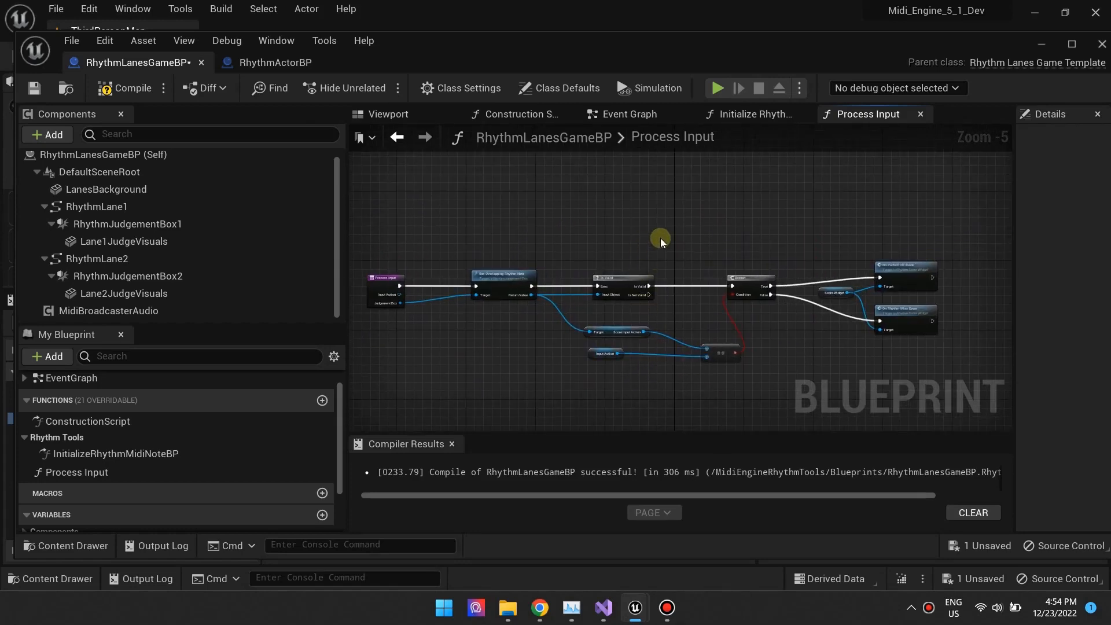
{"action": "left_click", "coordinate": [671, 137]}
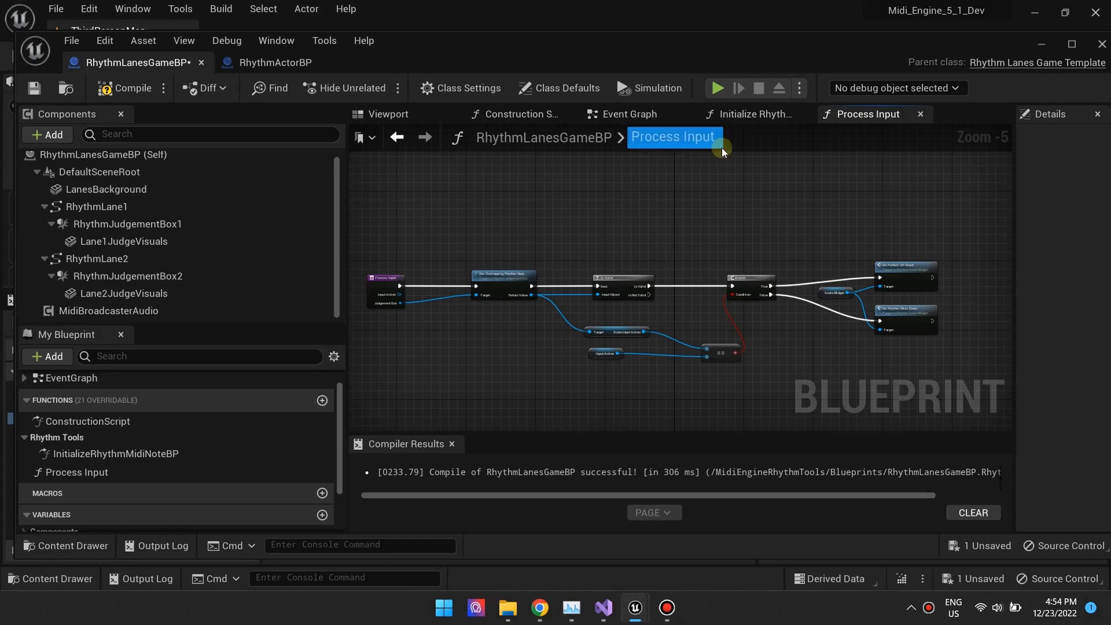